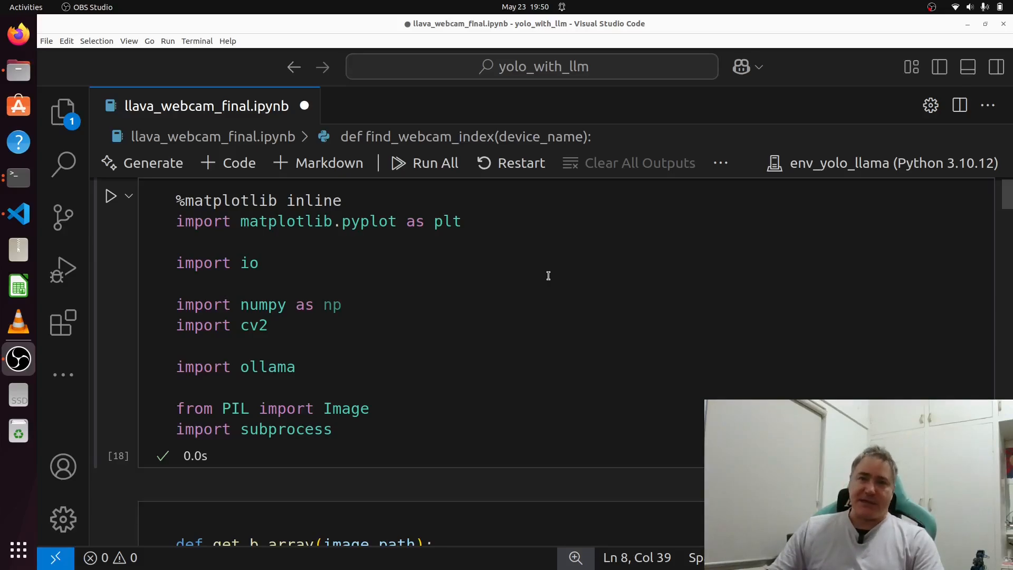
{"action": "mouse_move", "coordinate": [541, 260]}
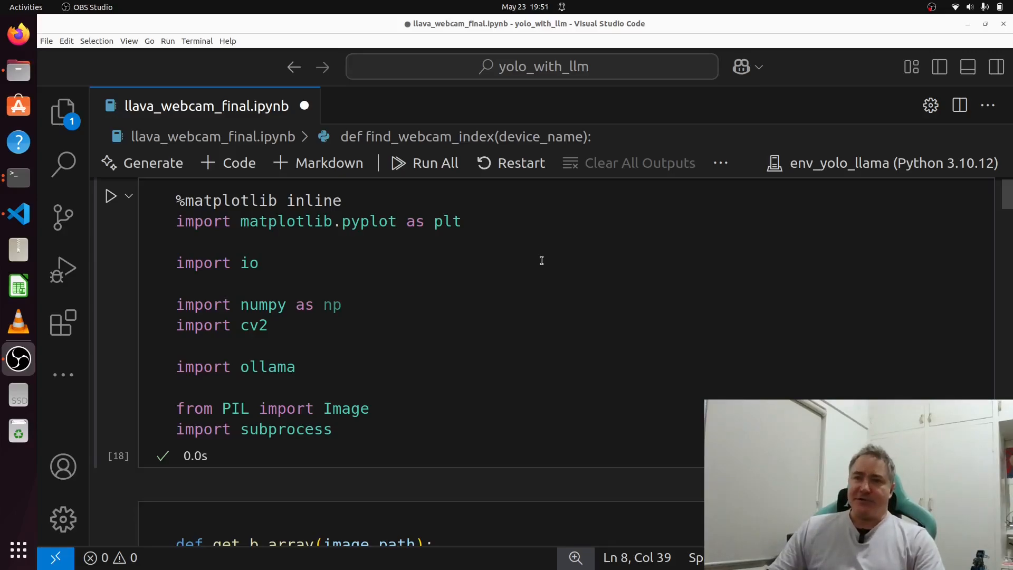
{"action": "mouse_move", "coordinate": [536, 235]}
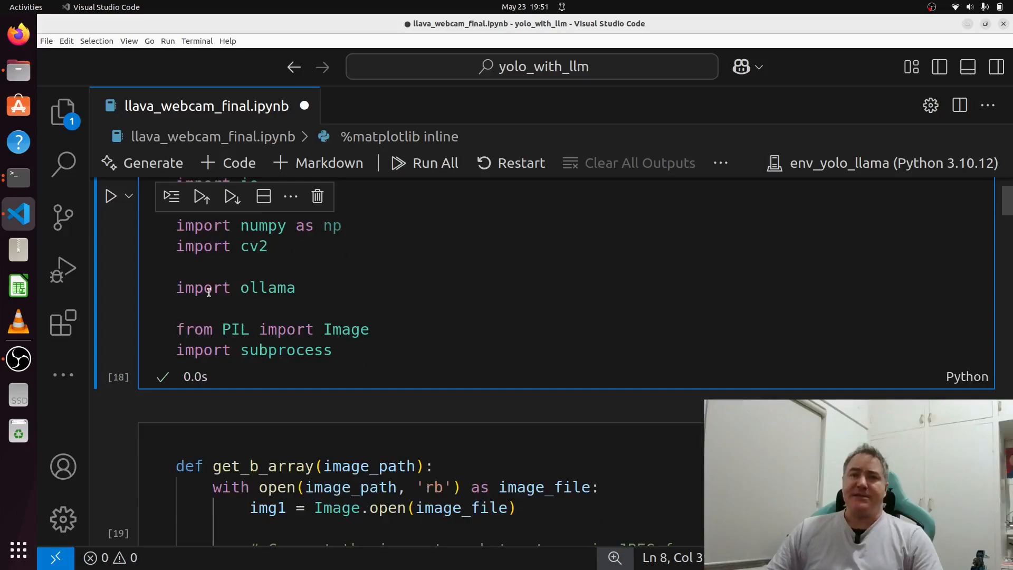
- Re-run the imports cell with the ollama import so it completes with count 20
{"action": "double_click", "coordinate": [265, 287]}
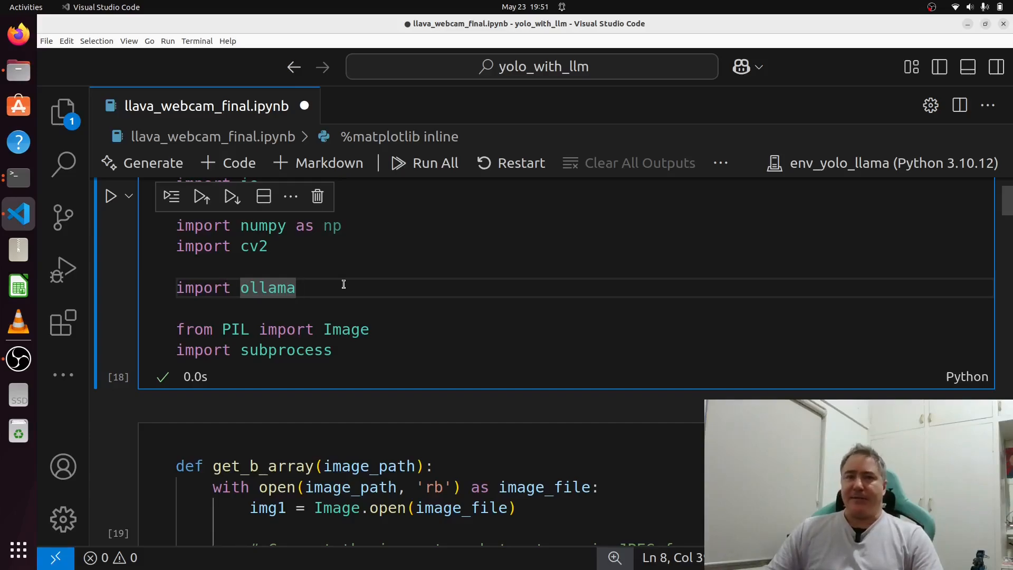
{"action": "mouse_move", "coordinate": [482, 305]}
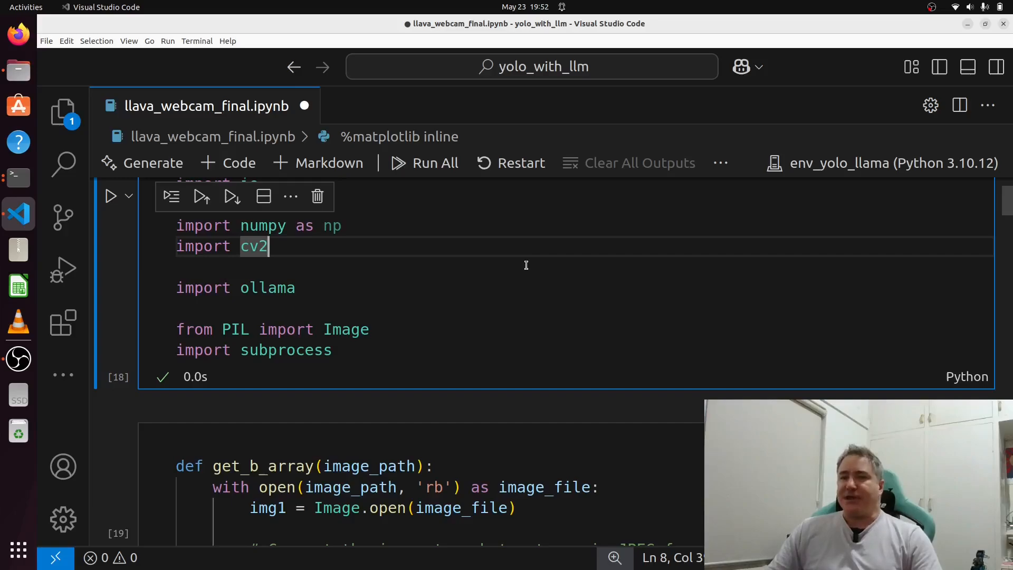
{"action": "mouse_move", "coordinate": [510, 291]}
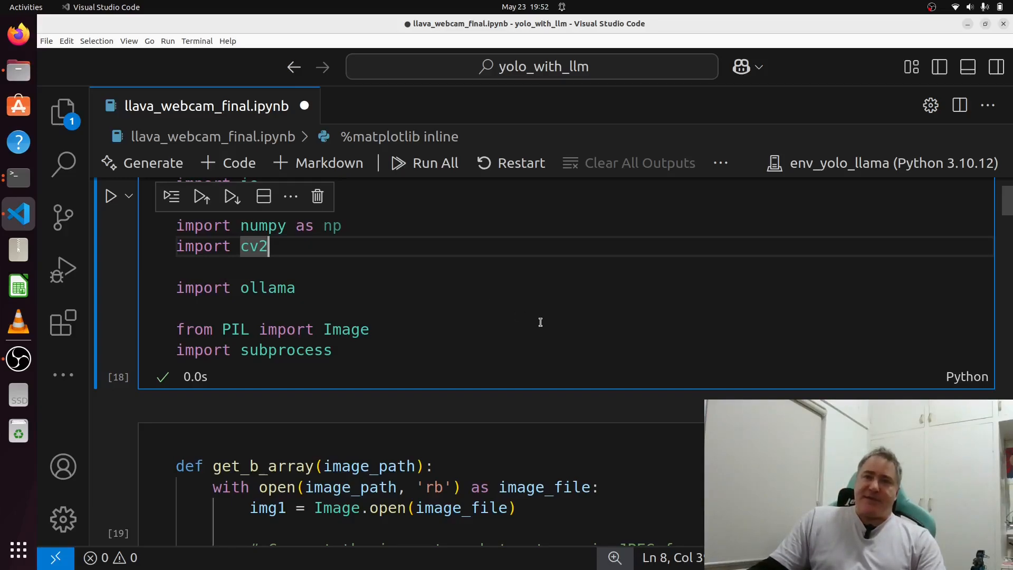
{"action": "mouse_move", "coordinate": [494, 278]}
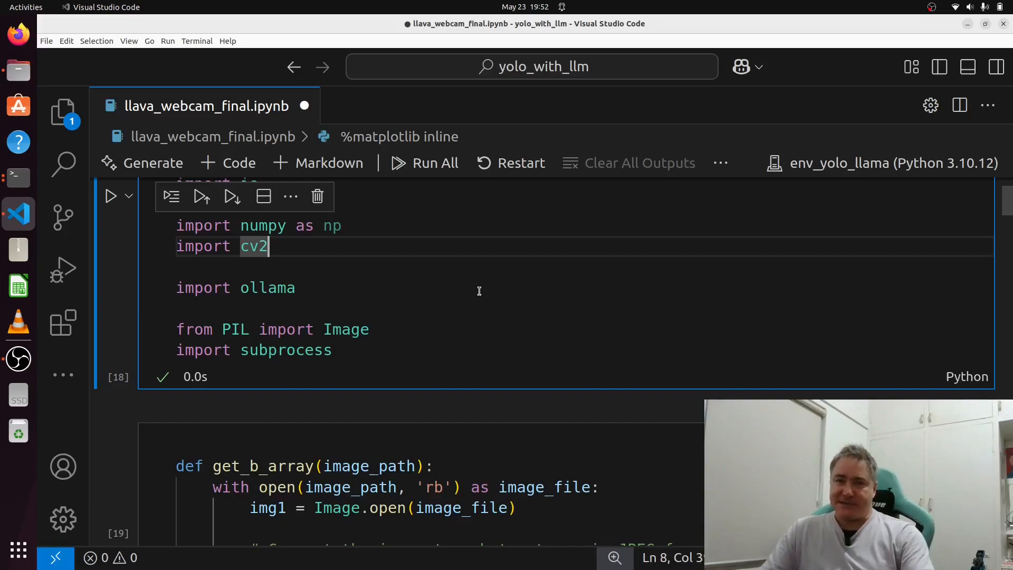
{"action": "scroll", "scroll_direction": "down", "scroll_amount": 3}
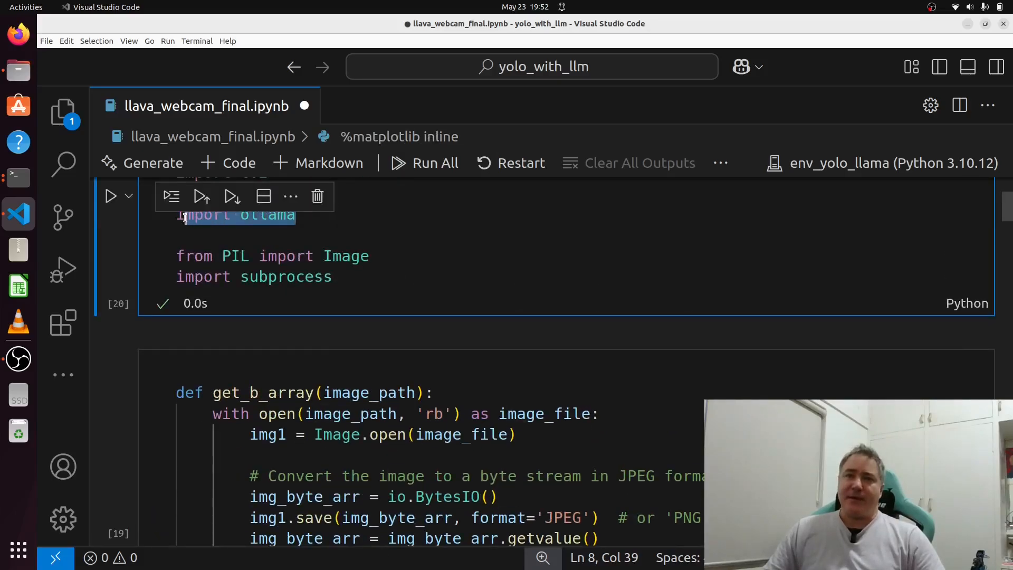
- Scroll past get_b_array to the find_webcam_index function cell
{"action": "left_click", "coordinate": [309, 217]}
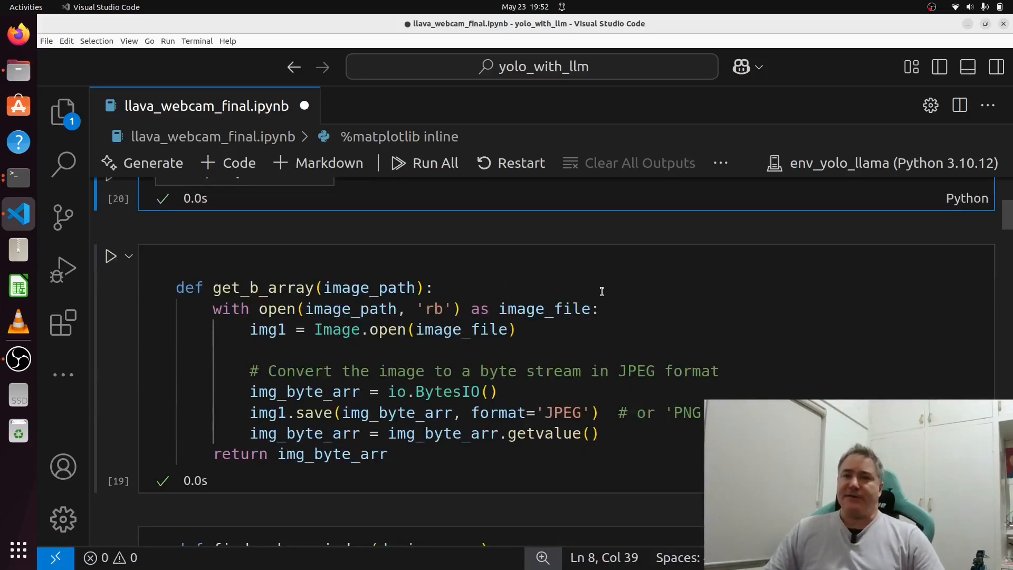
{"action": "scroll", "scroll_direction": "down", "scroll_amount": 3}
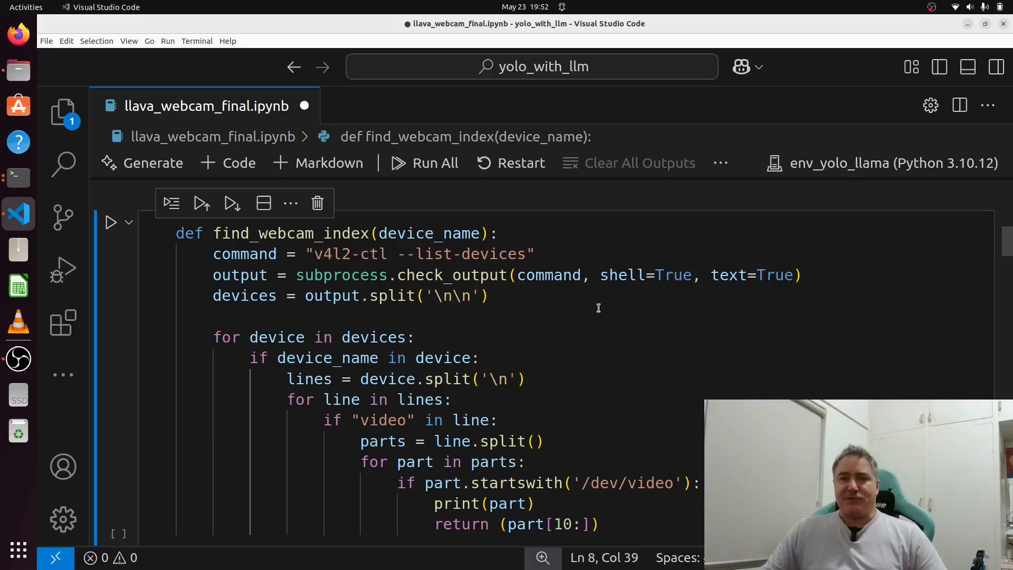
{"action": "mouse_move", "coordinate": [599, 322]}
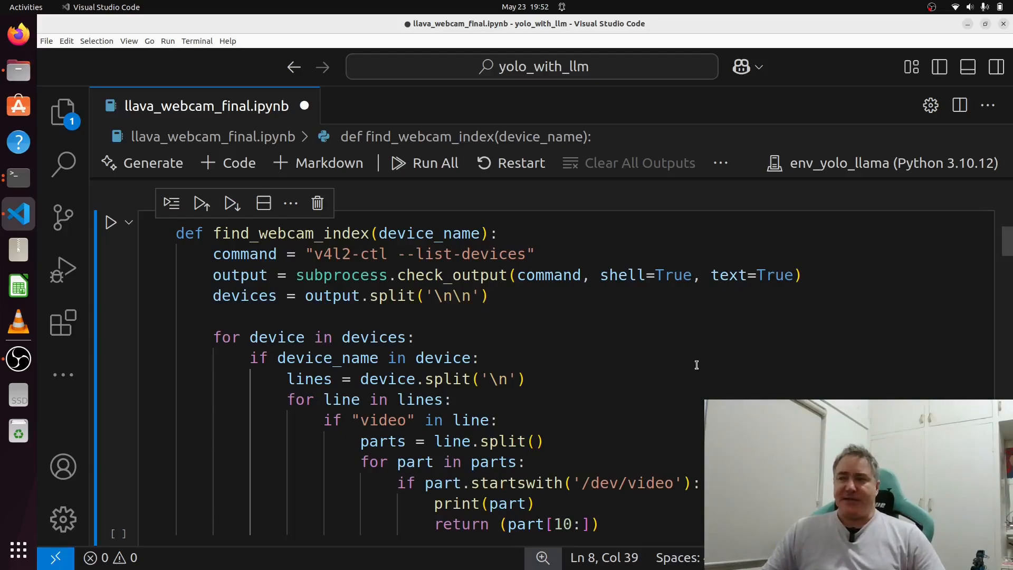
{"action": "mouse_move", "coordinate": [621, 274]}
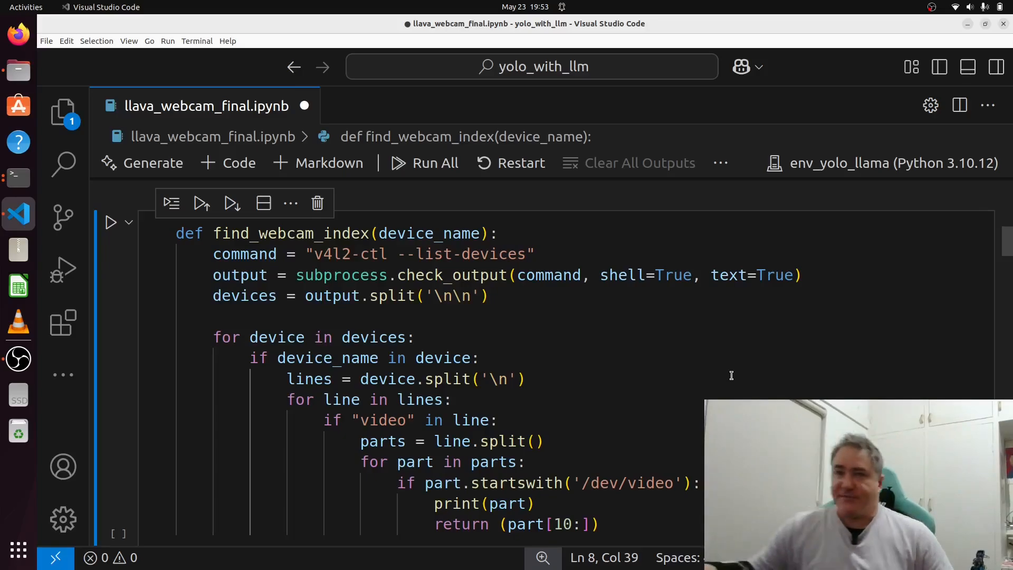
- Run 'v4l2-ctl --list-devices' in a Terminal to list connected cameras
{"action": "scroll", "scroll_direction": "down", "scroll_amount": 3}
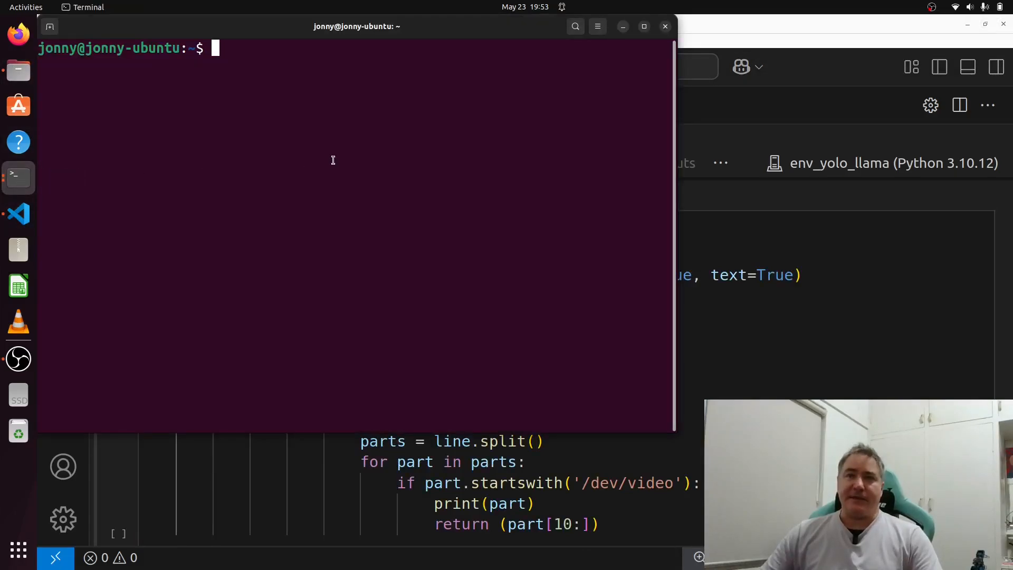
{"action": "type", "text": "v4l2-ctl --list-devices"}
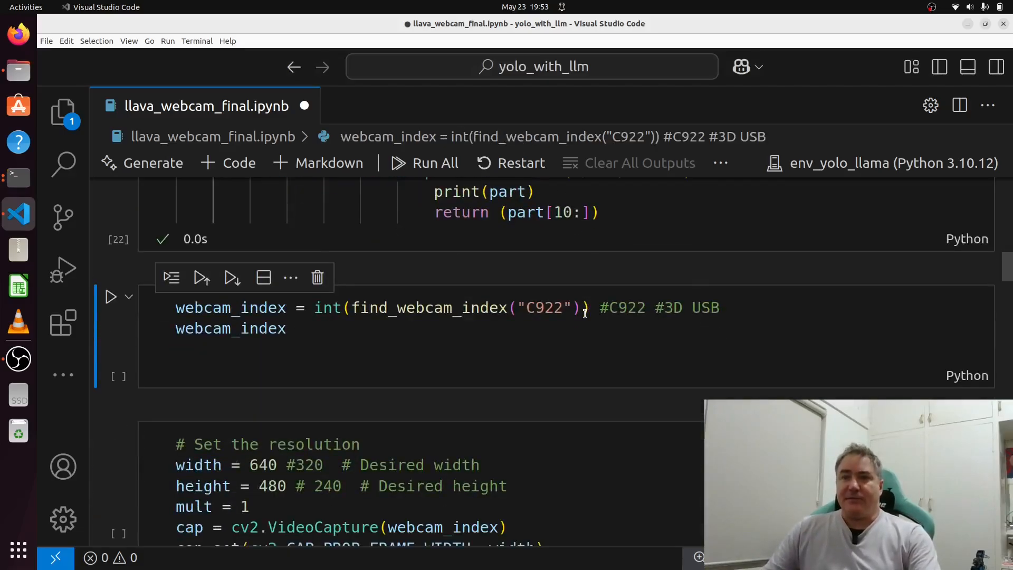
- Run the webcam_index and 640×480 VideoCapture cells to start the Camera Stream
{"action": "scroll", "scroll_direction": "down", "scroll_amount": 3}
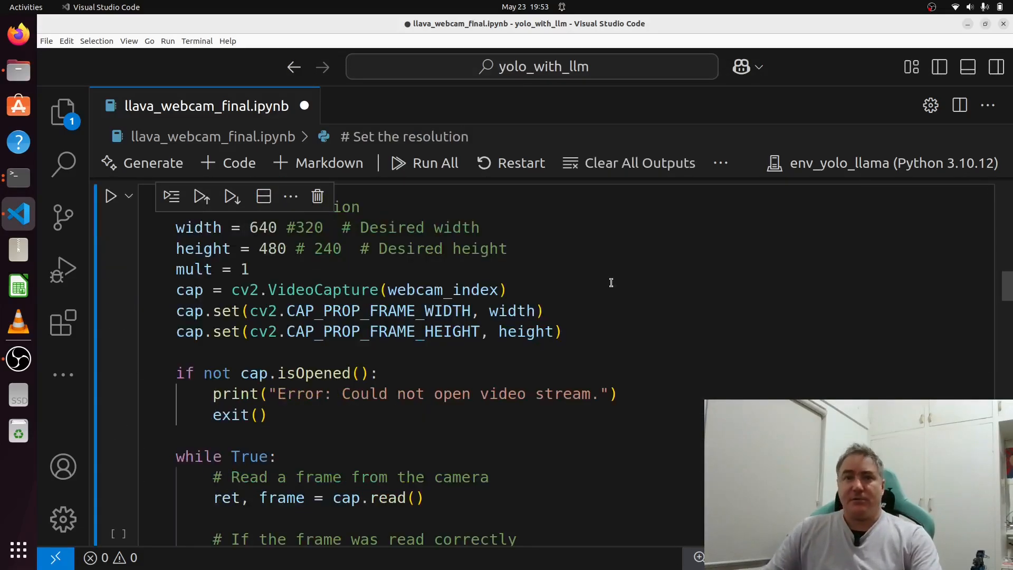
{"action": "double_click", "coordinate": [443, 290]}
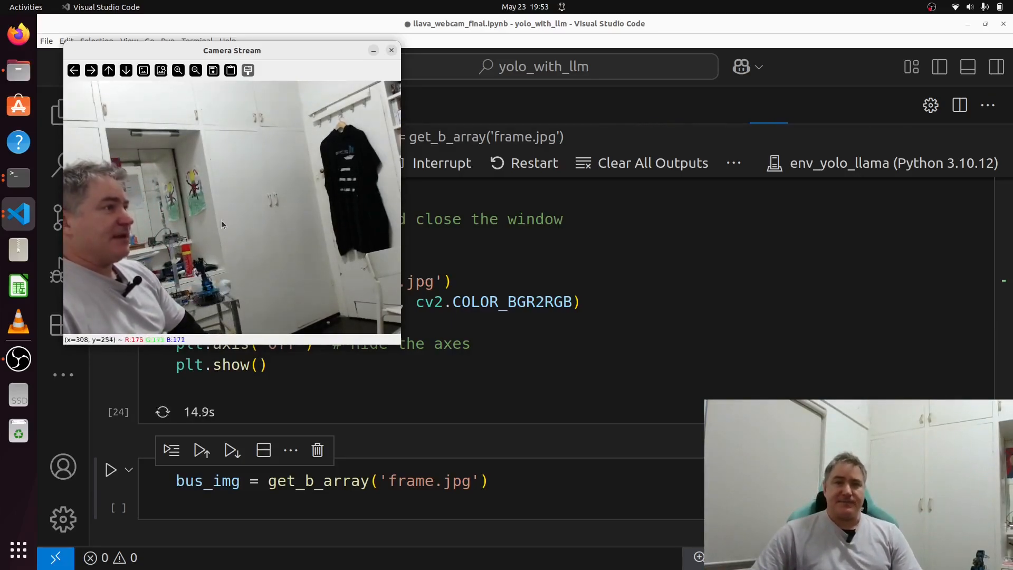
{"action": "mouse_move", "coordinate": [304, 244]}
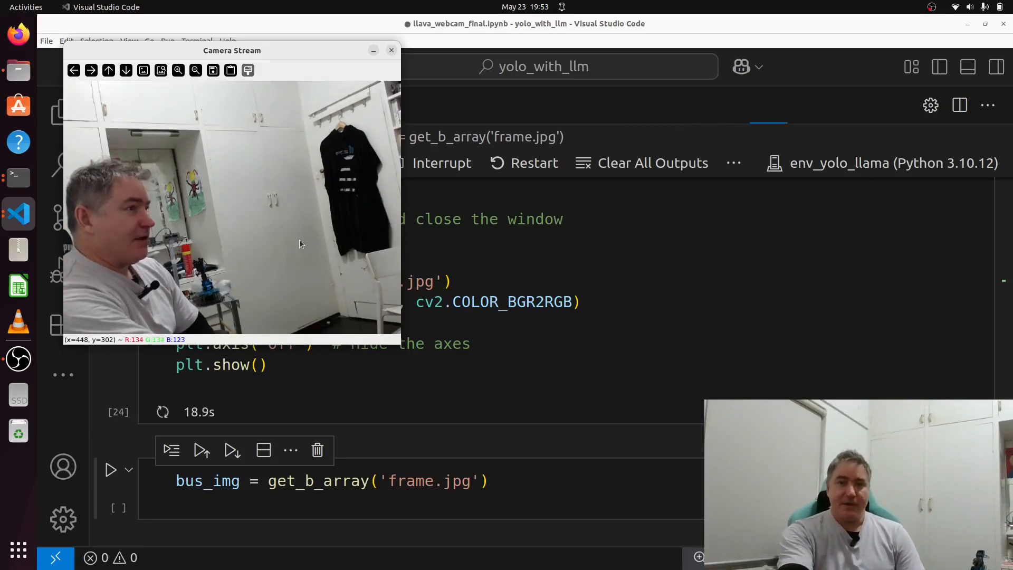
- Focus Camera Stream and press q to save frame.jpg and close it
{"action": "left_click", "coordinate": [391, 49]}
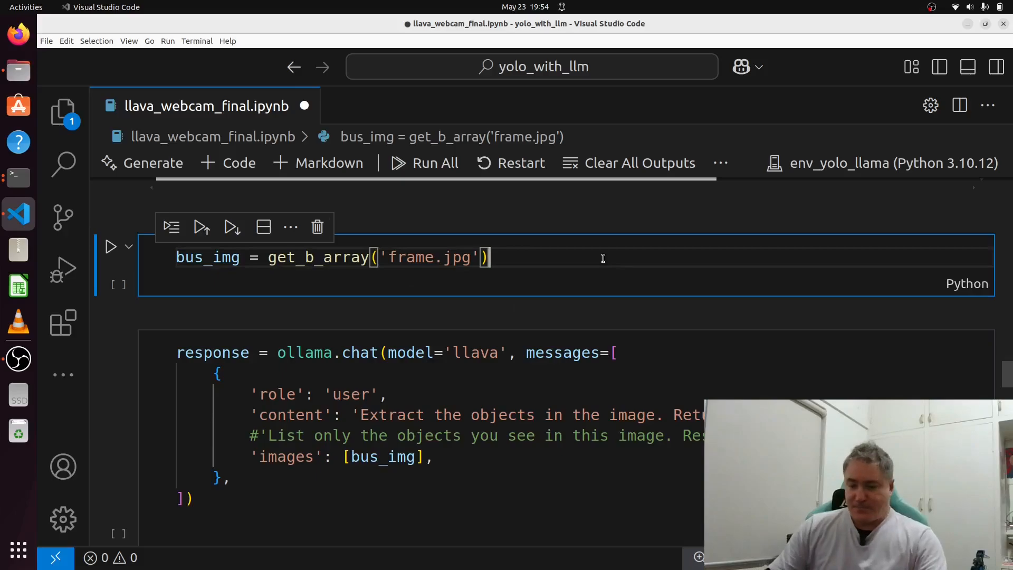
- Load frame.jpg with get_b_array and run the llava ollama.chat cell to list objects
{"action": "left_click", "coordinate": [110, 246]}
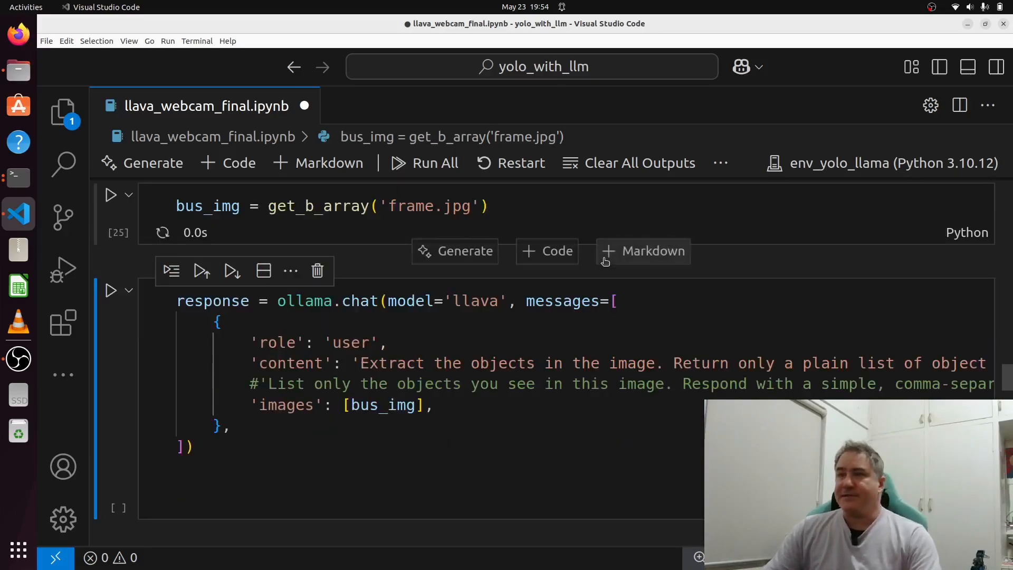
{"action": "scroll", "scroll_direction": "down", "scroll_amount": 3}
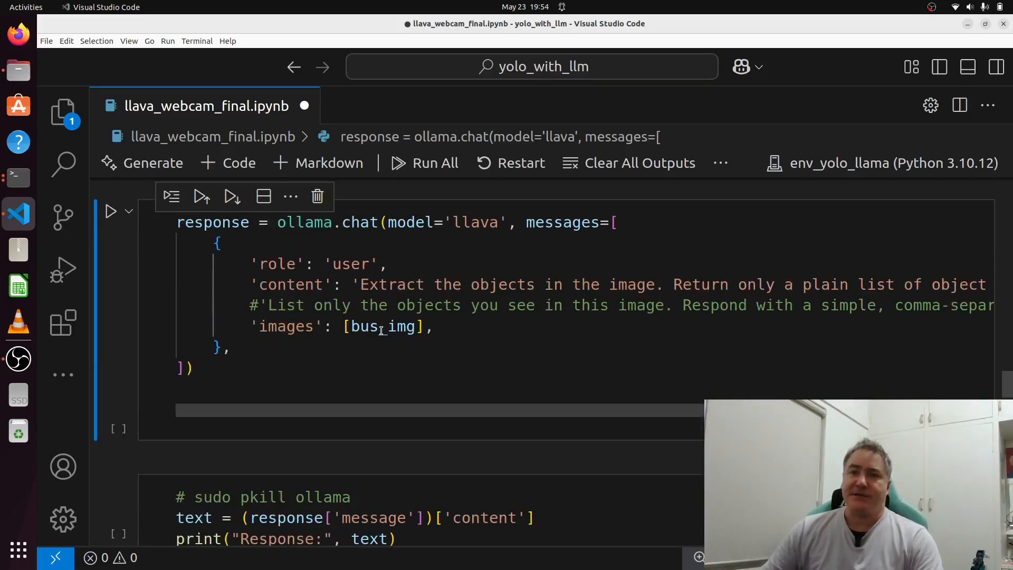
{"action": "mouse_move", "coordinate": [380, 326]}
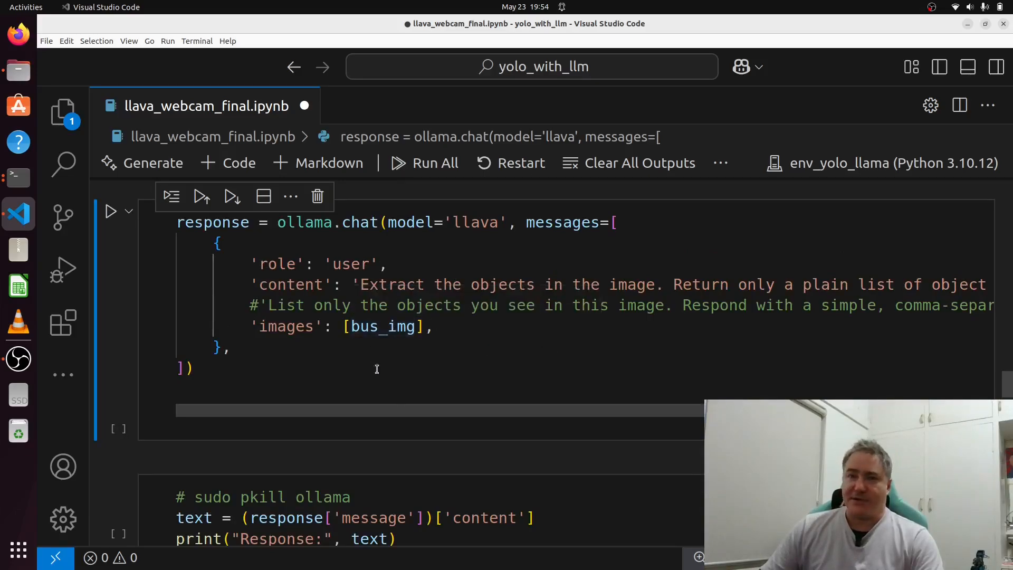
{"action": "mouse_move", "coordinate": [424, 366]}
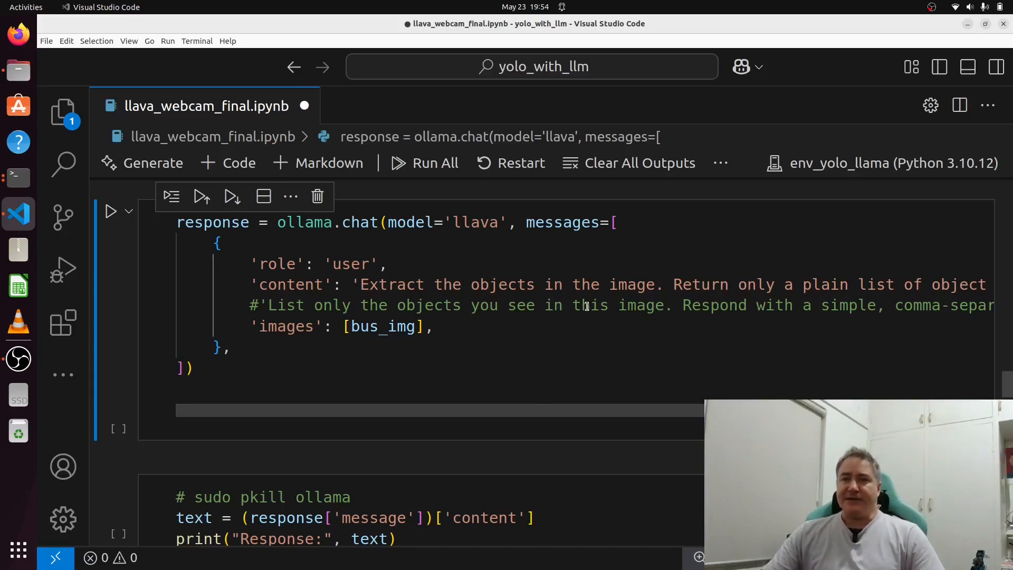
{"action": "double_click", "coordinate": [587, 305]}
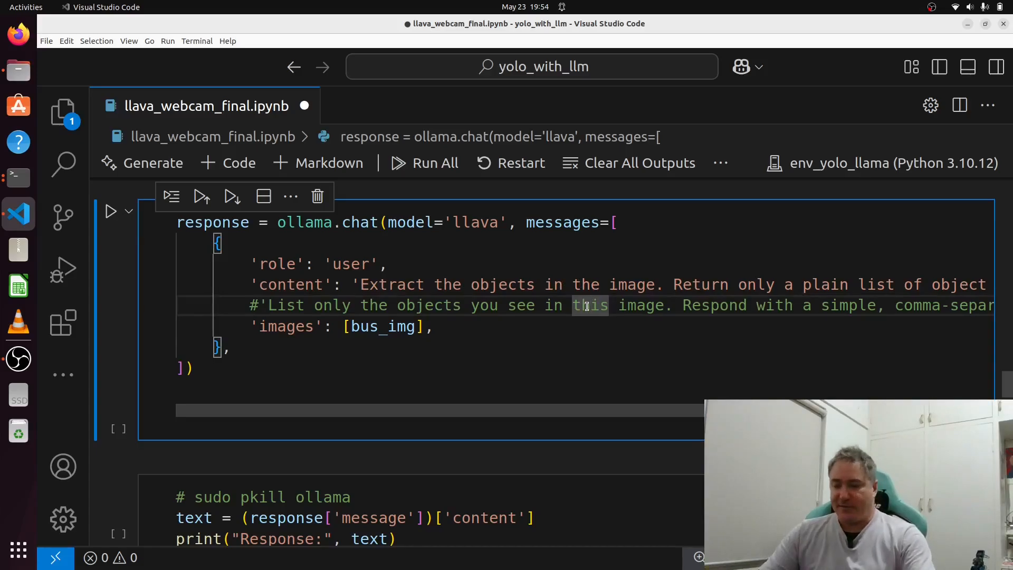
{"action": "left_click", "coordinate": [424, 163]}
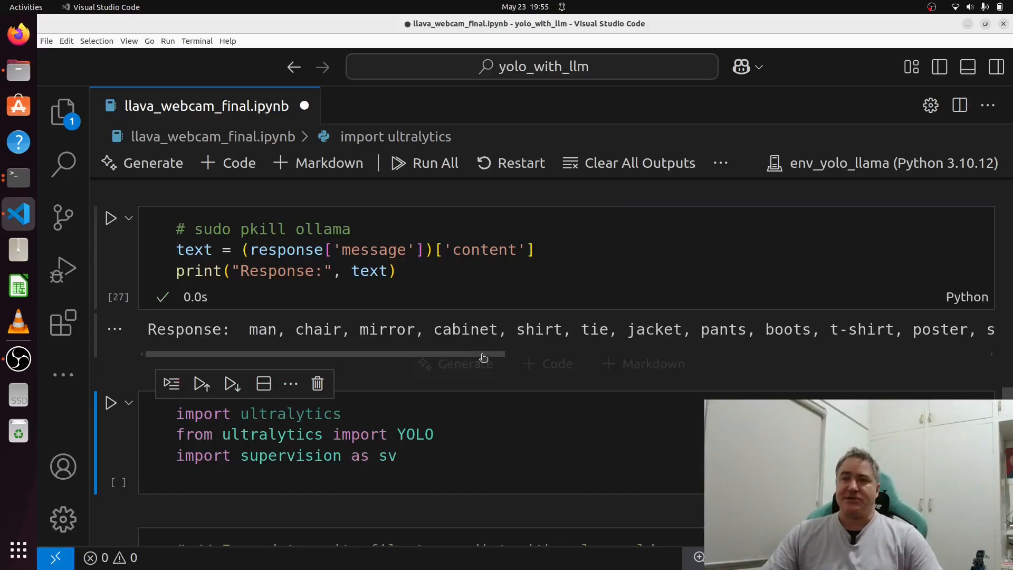
- Insert an empty code cell below the printed llava object list
{"action": "left_click", "coordinate": [228, 162]}
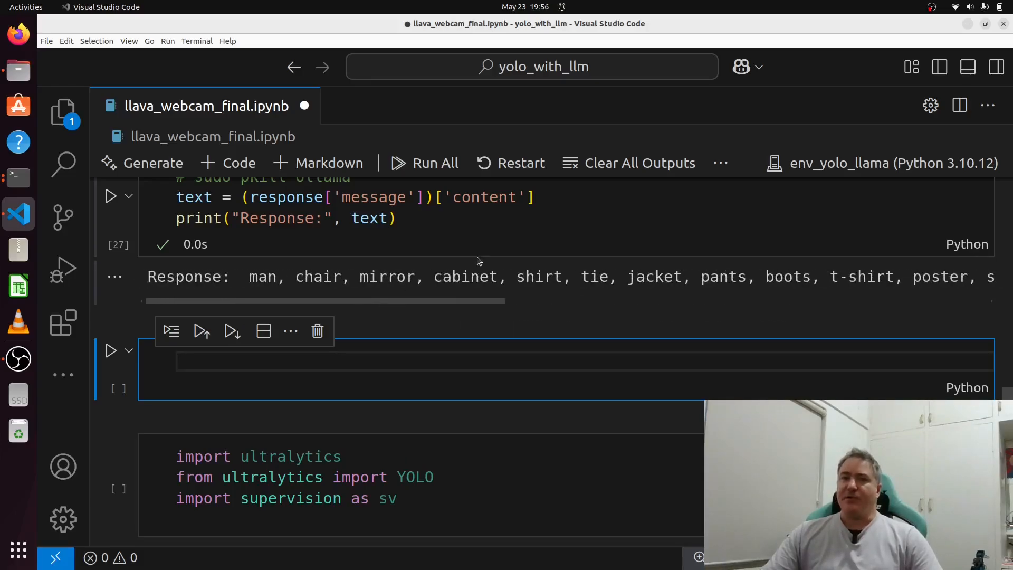
- Run the ultralytics imports and YOLO-World predict on frame.jpg, saving to runs/detect/predict37
{"action": "scroll", "scroll_direction": "down", "scroll_amount": 3}
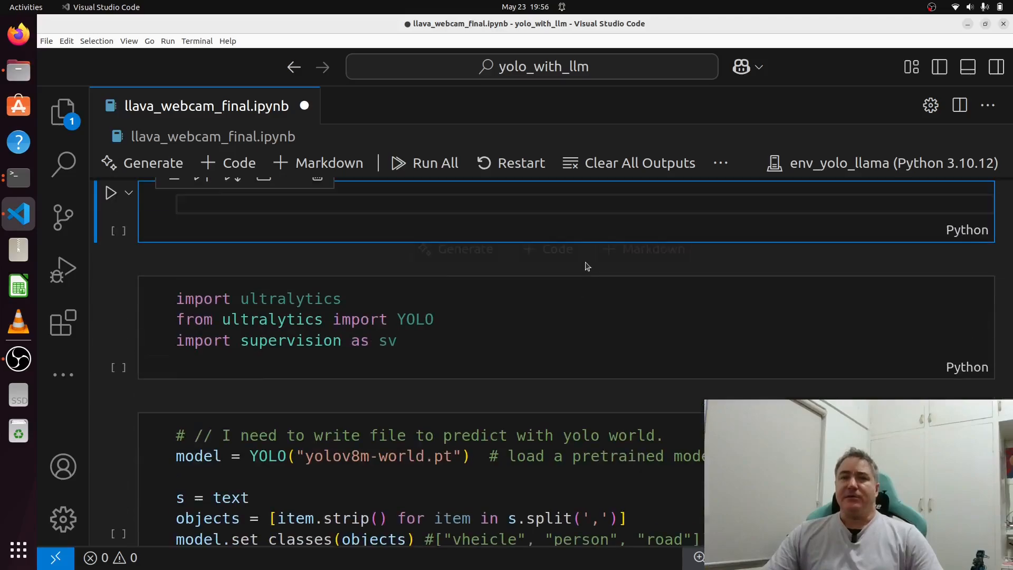
{"action": "scroll", "scroll_direction": "down", "scroll_amount": 3}
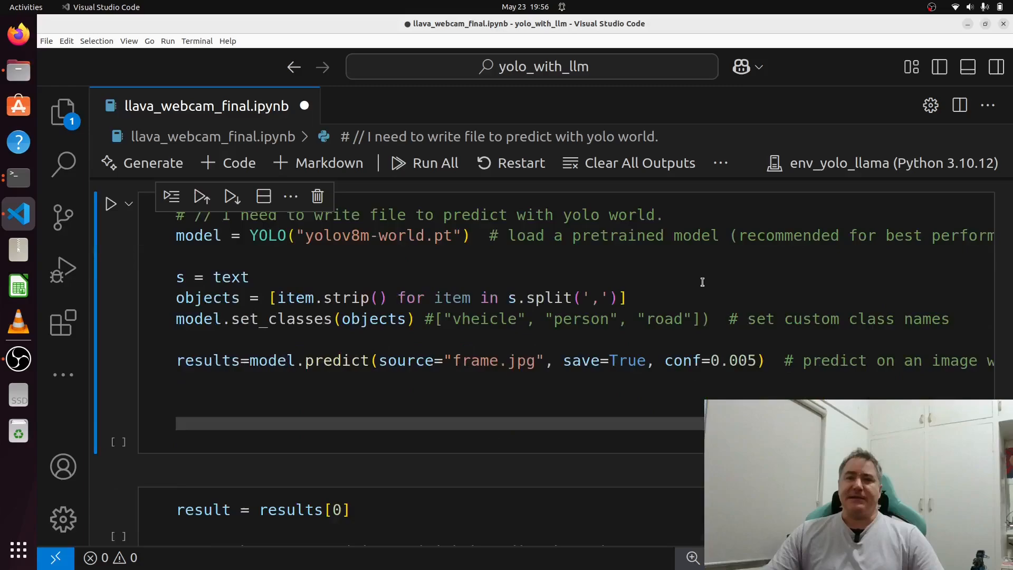
{"action": "scroll", "scroll_direction": "down", "scroll_amount": 3}
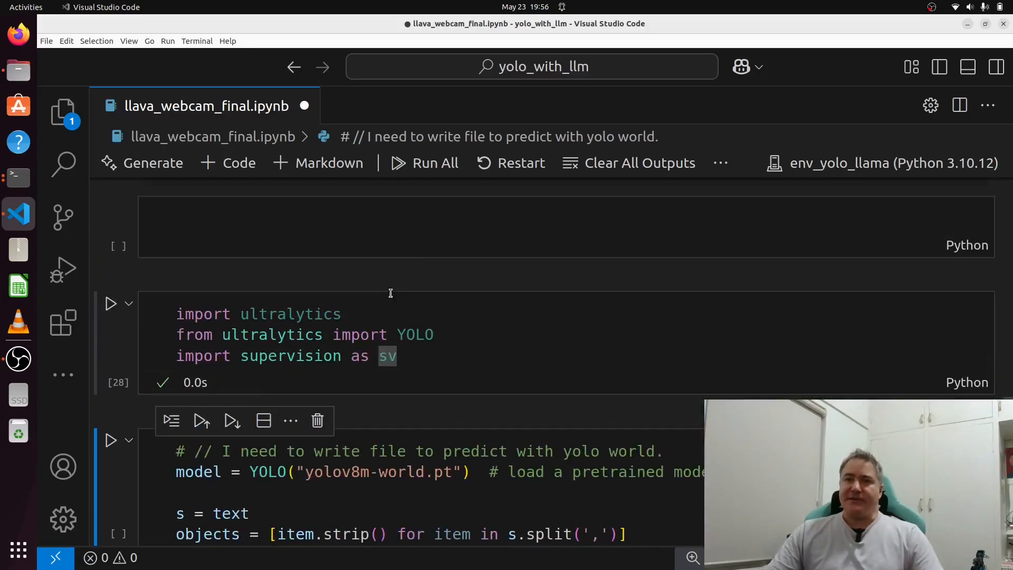
{"action": "scroll", "scroll_direction": "down", "scroll_amount": 3}
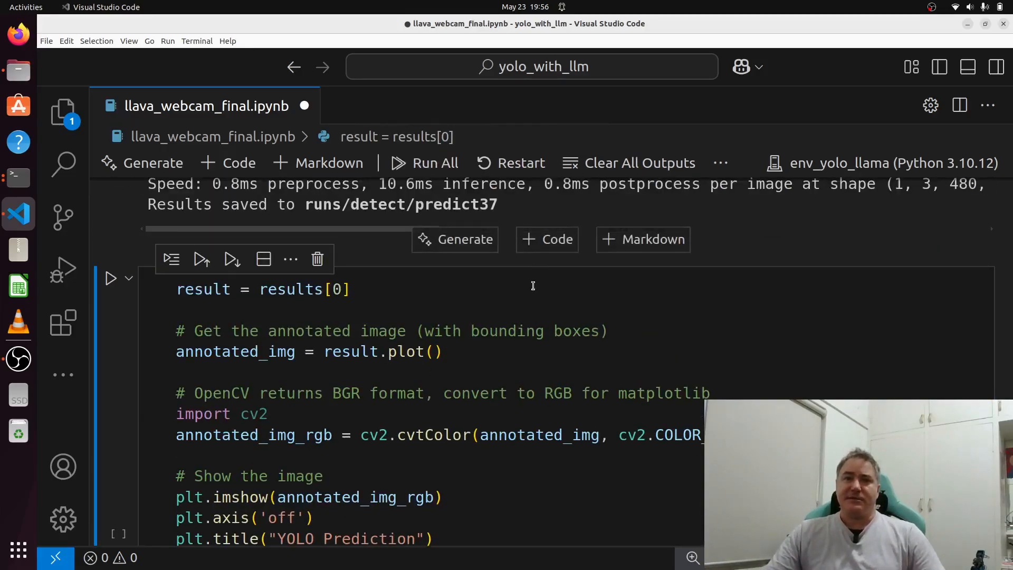
- Run the plotting cell to display the crowded 'YOLO Prediction' labeled image
{"action": "scroll", "scroll_direction": "down", "scroll_amount": 3}
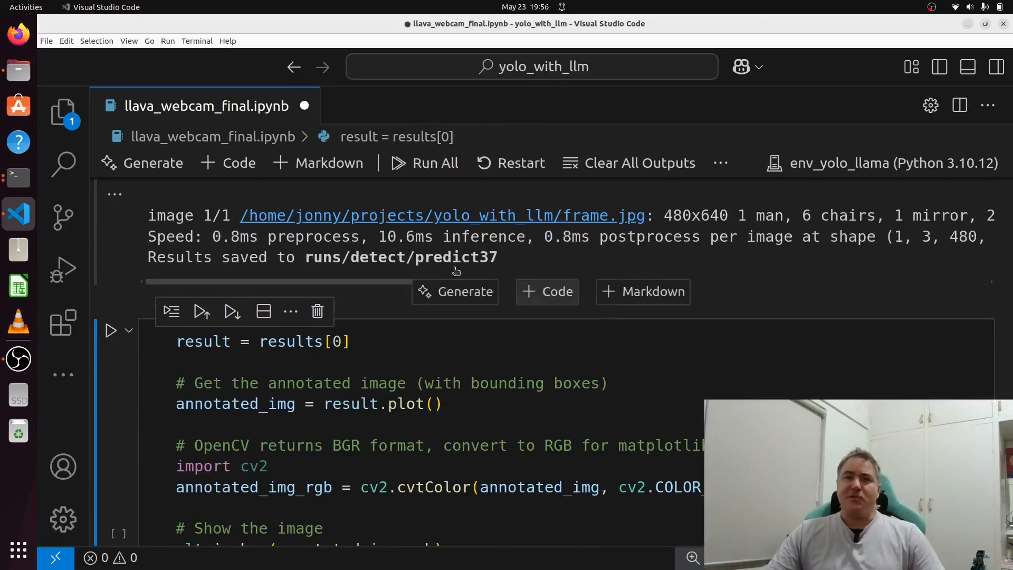
{"action": "scroll", "scroll_direction": "down", "scroll_amount": 3}
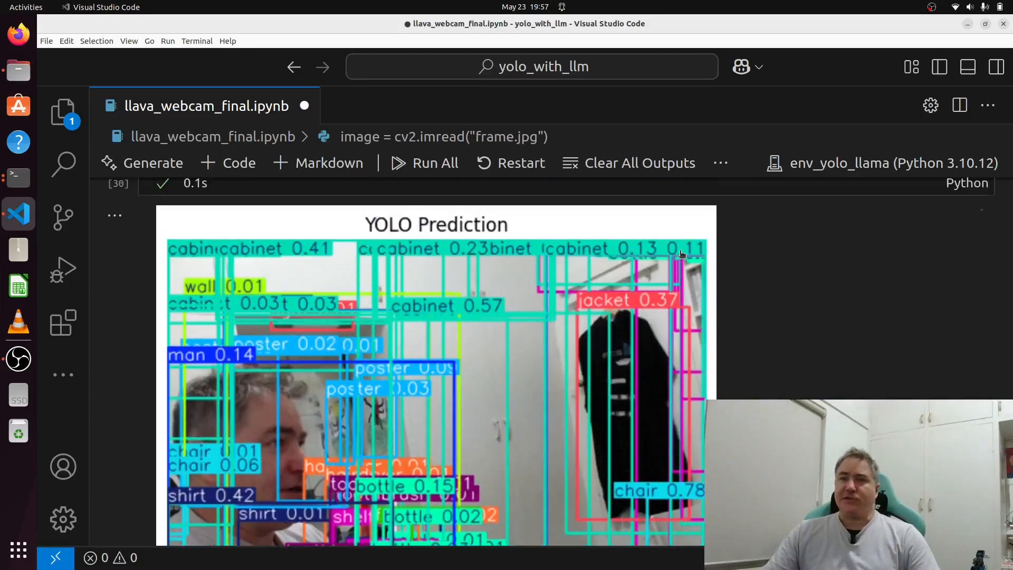
{"action": "scroll", "scroll_direction": "down", "scroll_amount": 3}
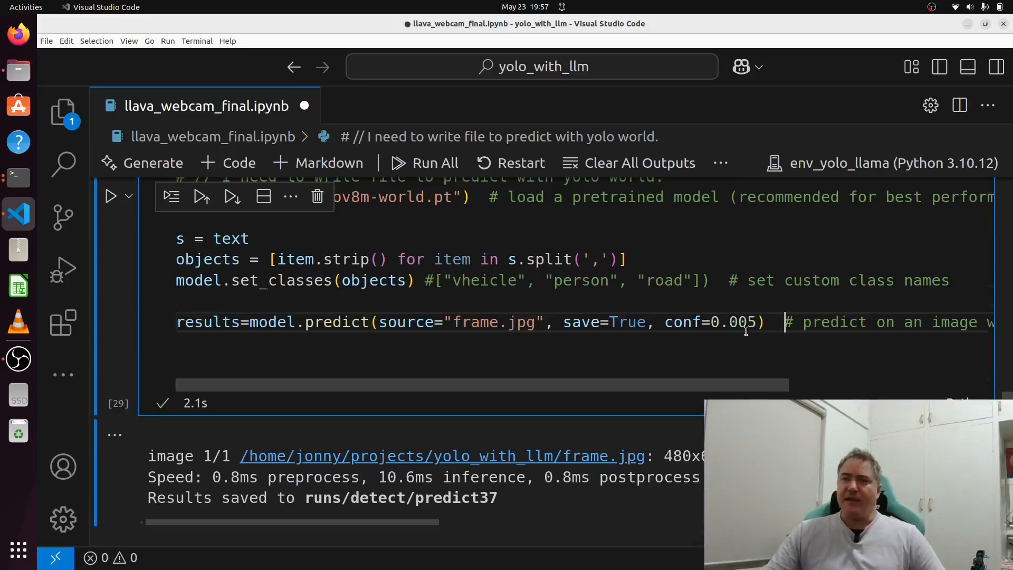
{"action": "scroll", "scroll_direction": "down", "scroll_amount": 3}
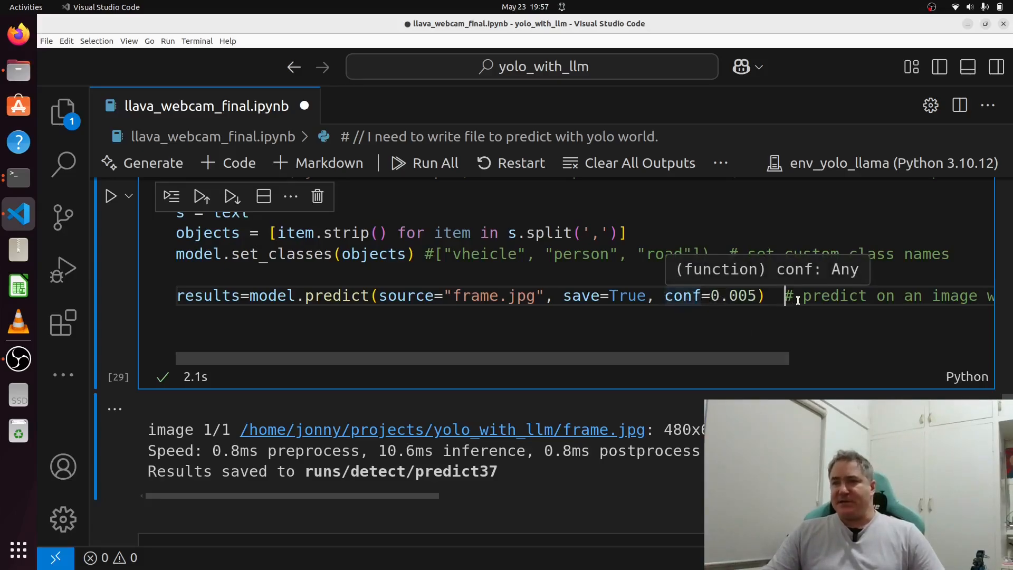
{"action": "scroll", "scroll_direction": "down", "scroll_amount": 3}
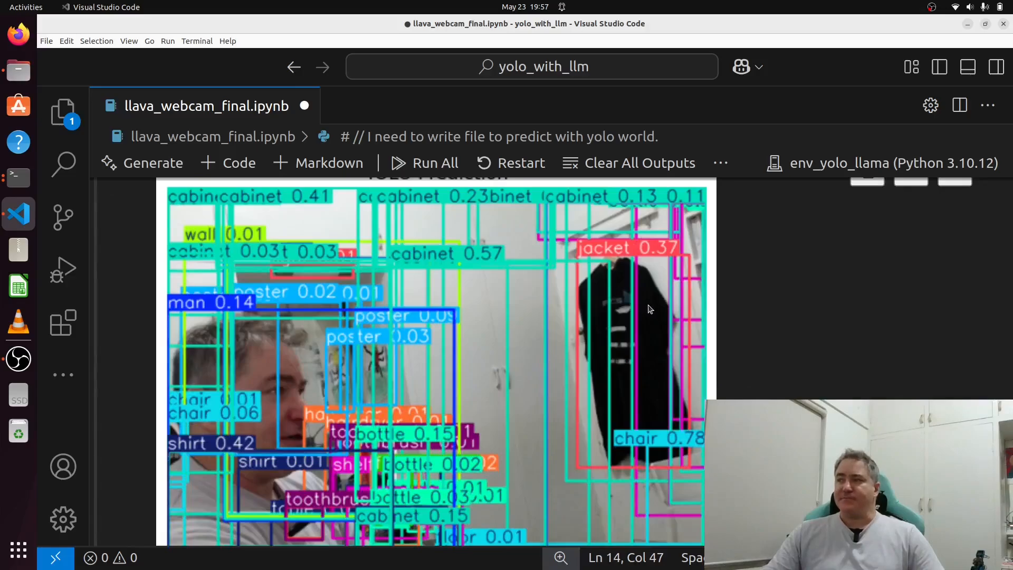
{"action": "mouse_move", "coordinate": [614, 309]}
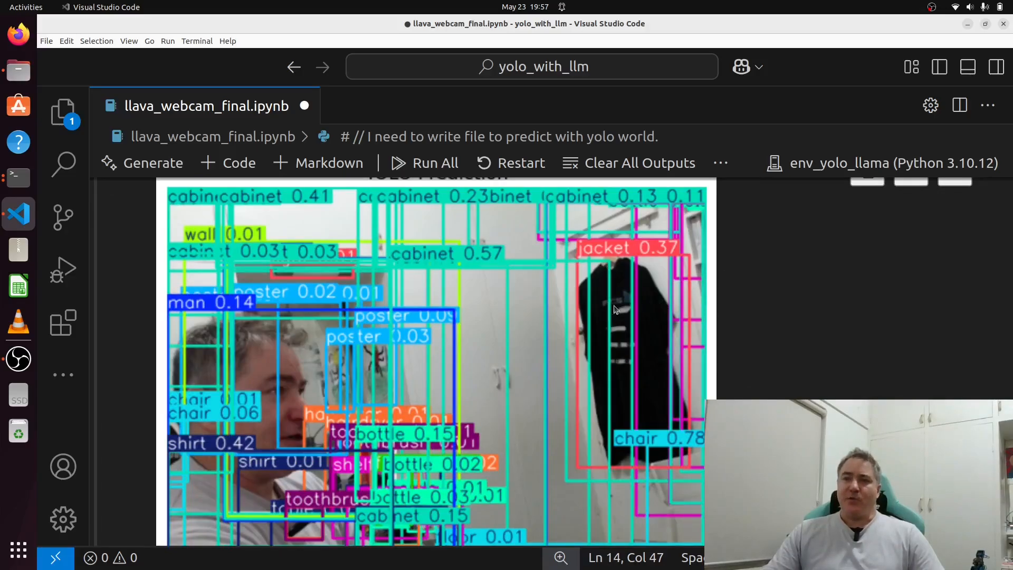
- Scroll to the NMS-filtered image labeling jacket, posters, bottle and hairdryer
{"action": "scroll", "scroll_direction": "down", "scroll_amount": 3}
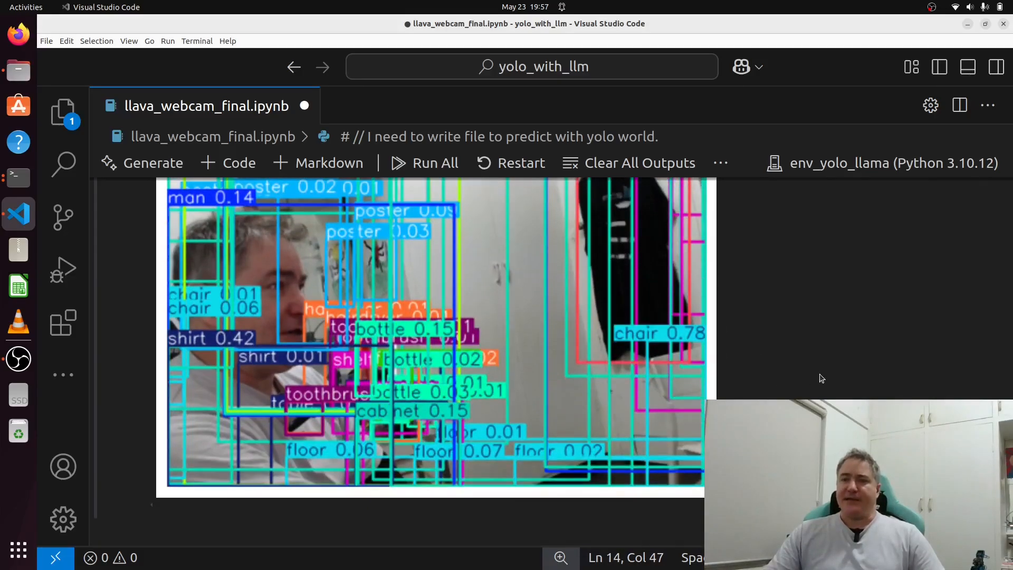
{"action": "scroll", "scroll_direction": "down", "scroll_amount": 3}
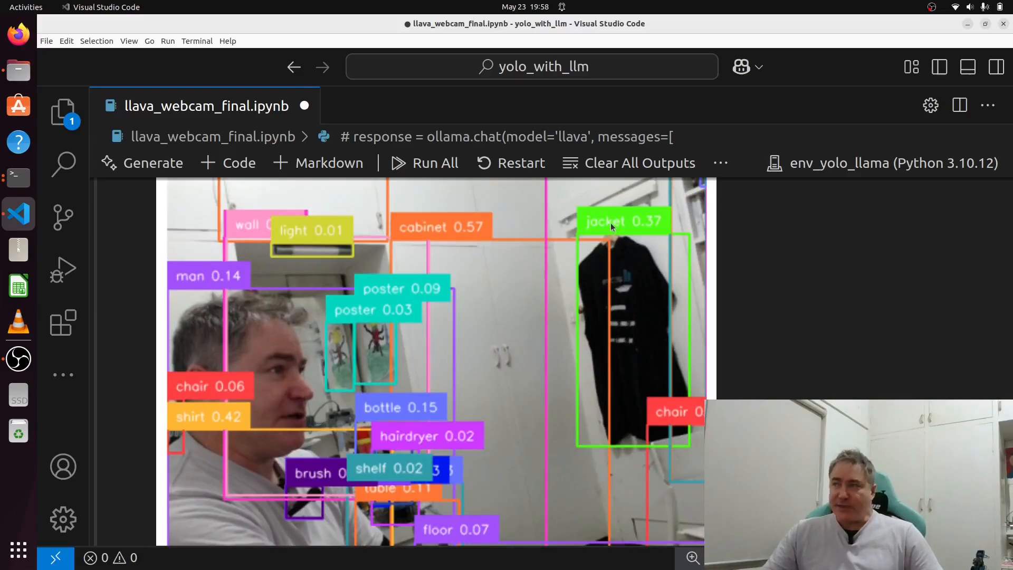
{"action": "mouse_move", "coordinate": [654, 433]}
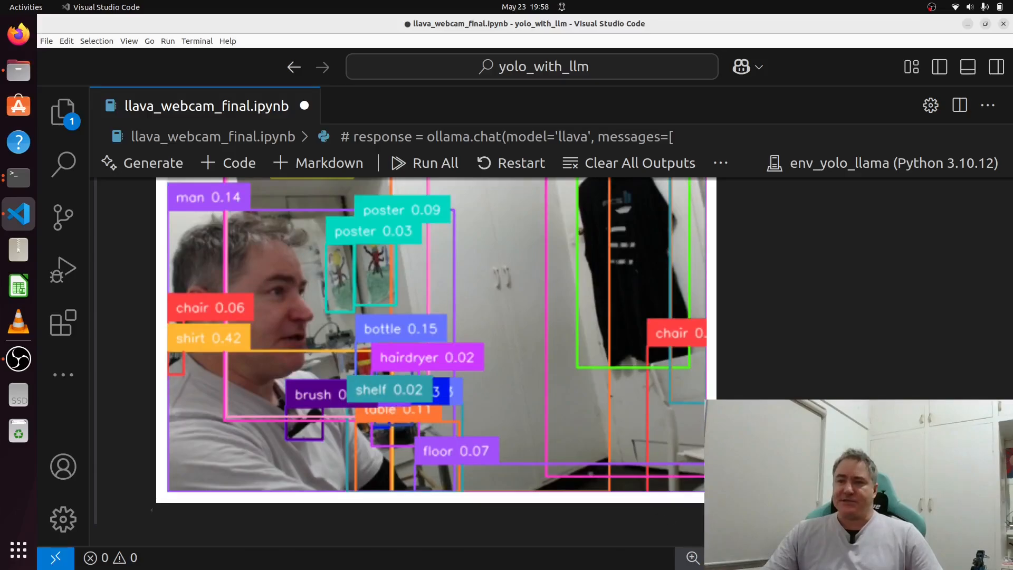
- Scroll the notebook to the ollama.chat cell with the object-extraction prompt, completed in 43.7 s
{"action": "scroll", "scroll_direction": "down", "scroll_amount": 3}
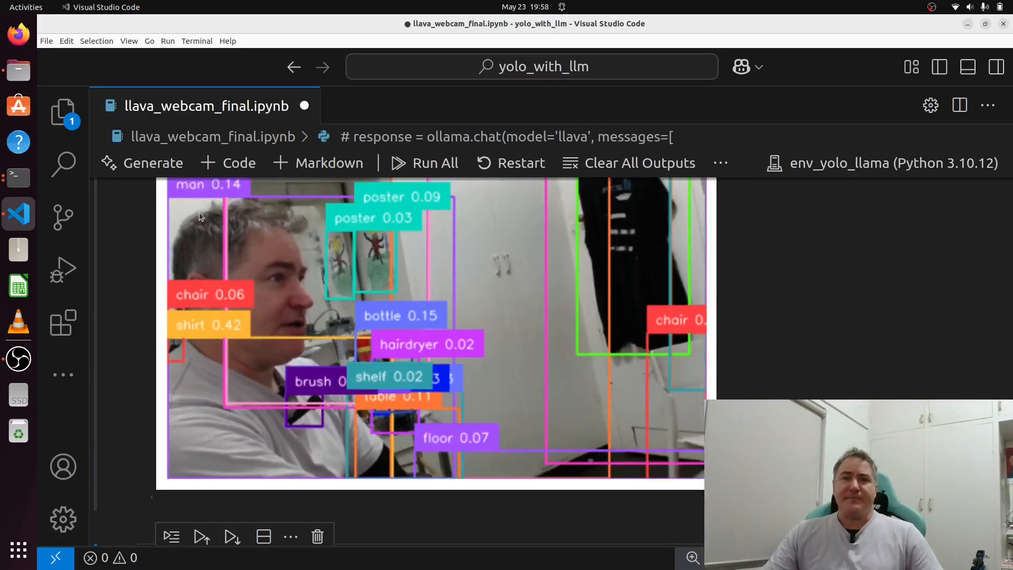
{"action": "scroll", "scroll_direction": "down", "scroll_amount": 3}
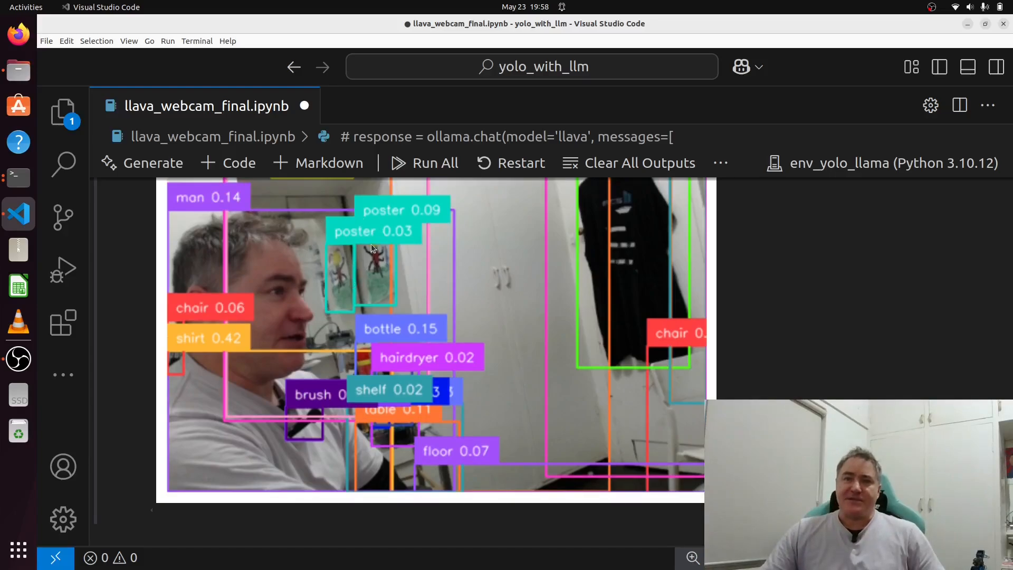
{"action": "mouse_move", "coordinate": [462, 247]}
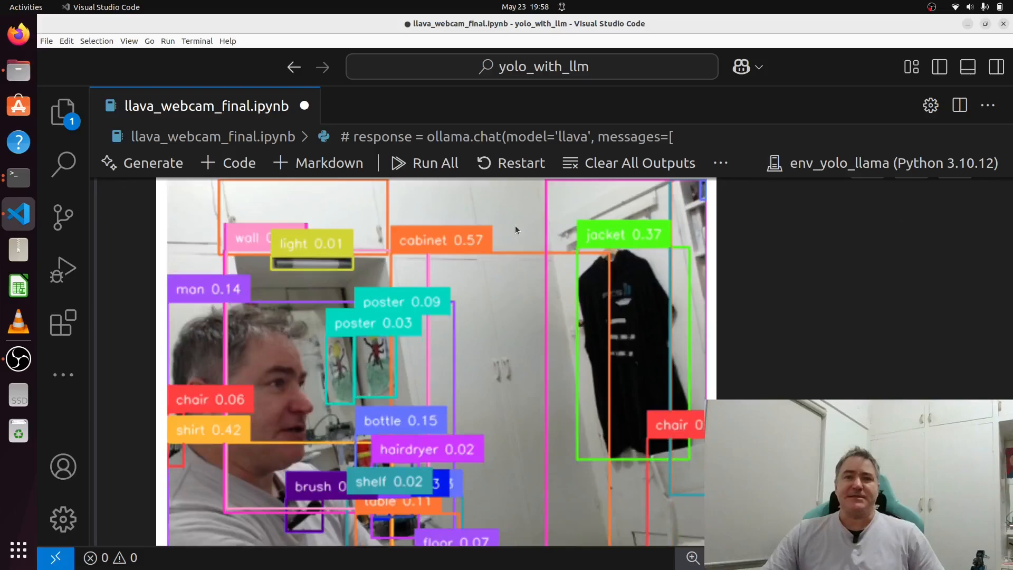
{"action": "scroll", "scroll_direction": "down", "scroll_amount": 3}
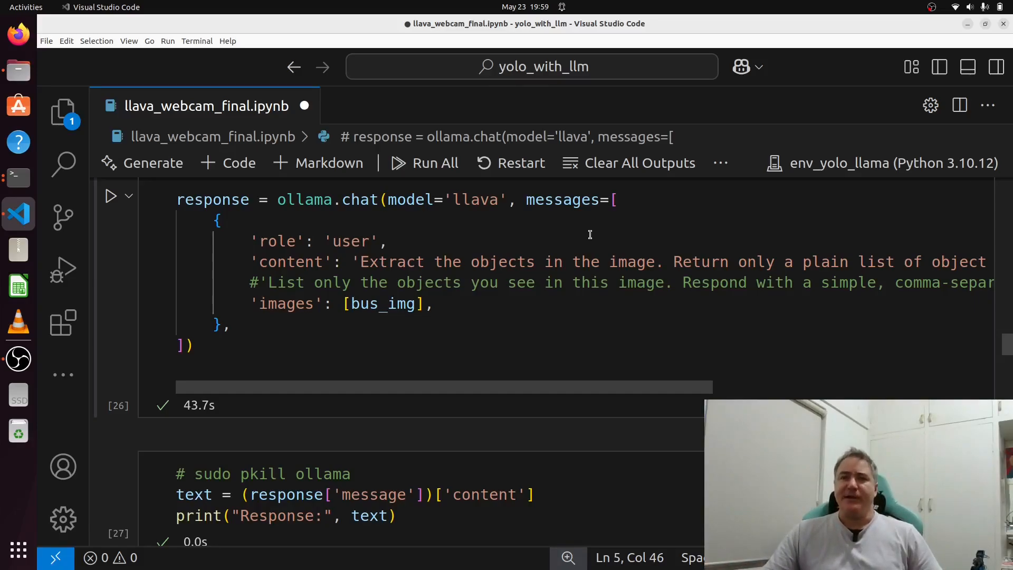
- Scroll past the llava object list to the 'YOLO with NMS-filtered Detections' plot
{"action": "scroll", "scroll_direction": "down", "scroll_amount": 3}
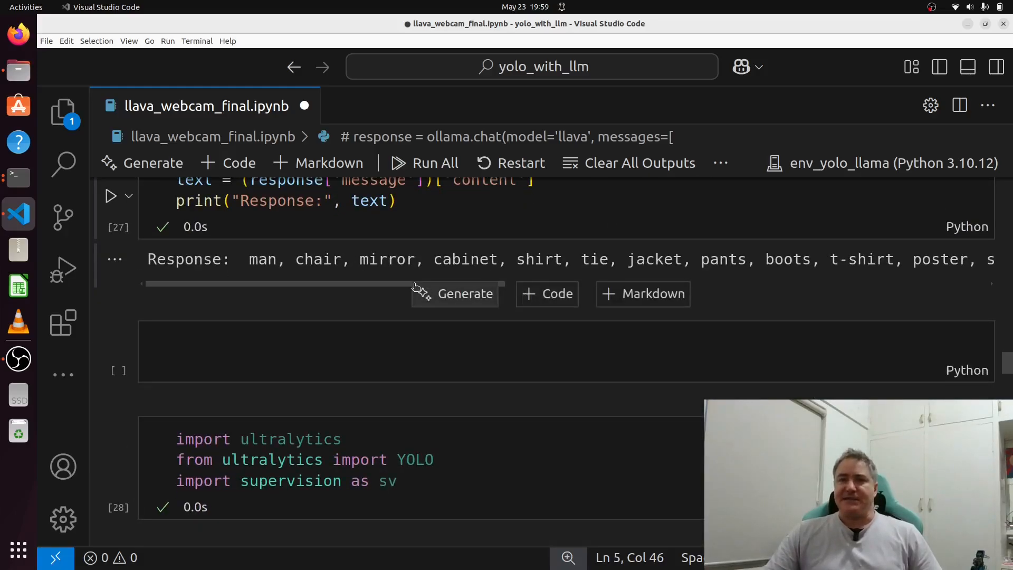
{"action": "mouse_move", "coordinate": [691, 206]}
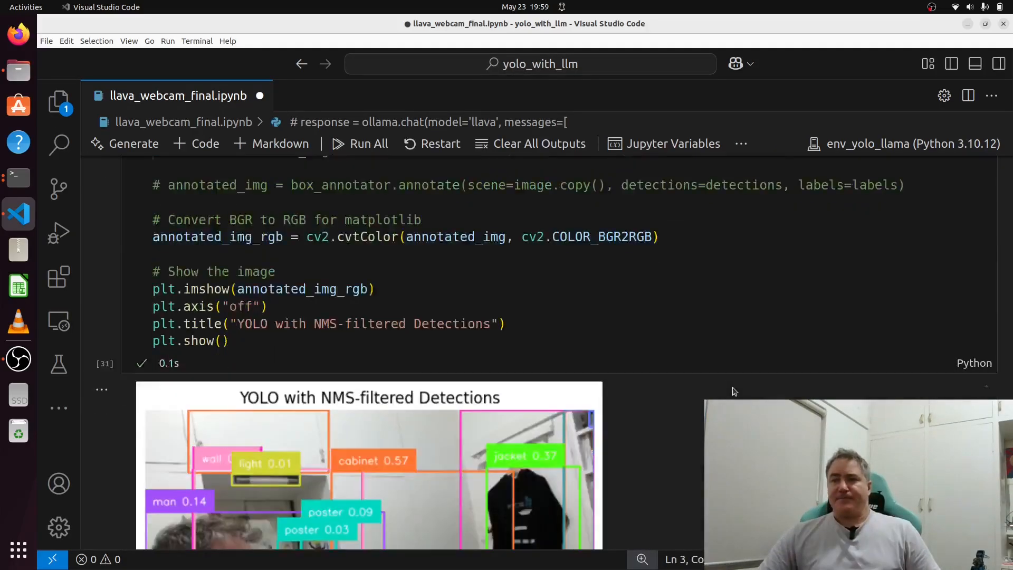
{"action": "scroll", "scroll_direction": "down", "scroll_amount": 3}
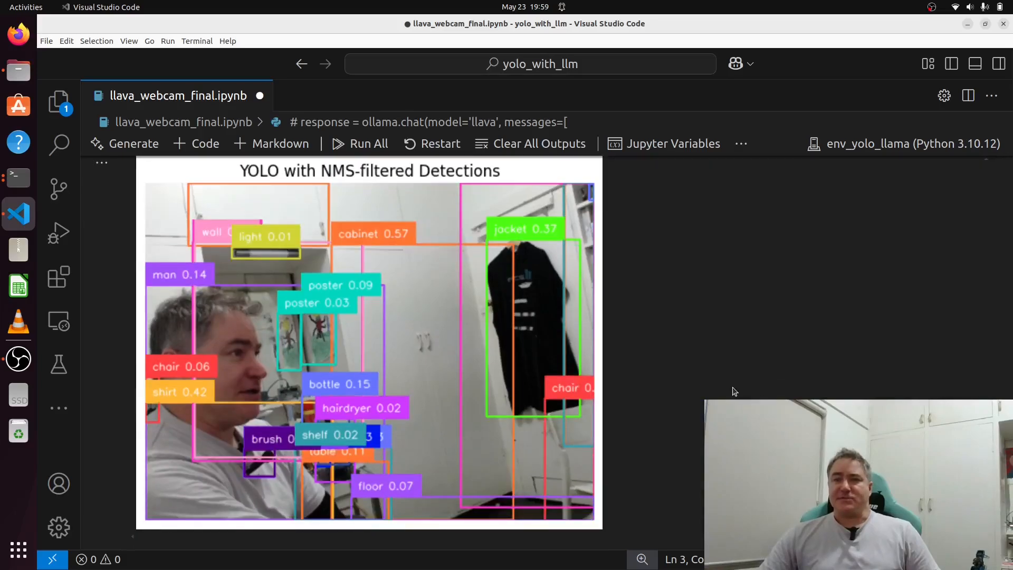